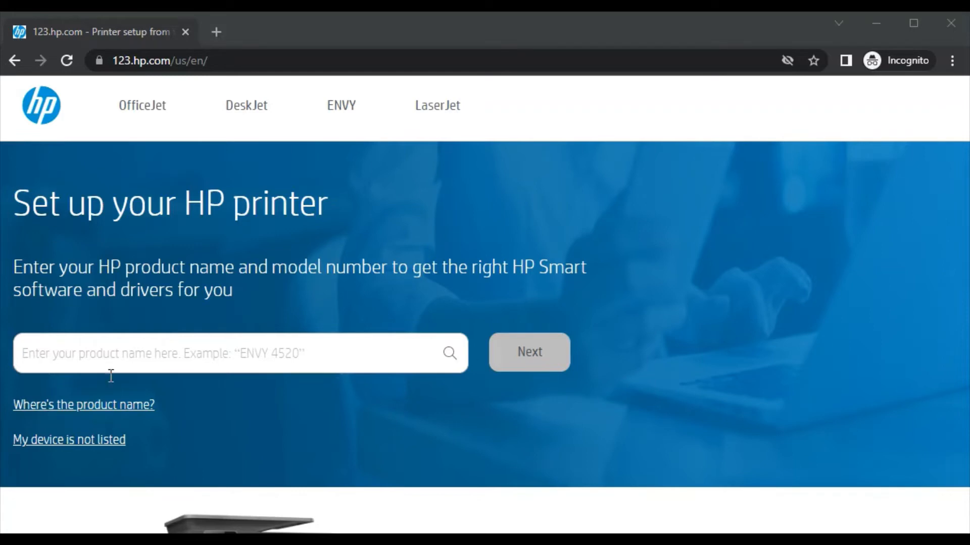
Select 'HP DeskJet 2600 All-in-One Printer series' as the product on 123.hp.com and continue.
{"action": "left_click", "coordinate": [528, 352]}
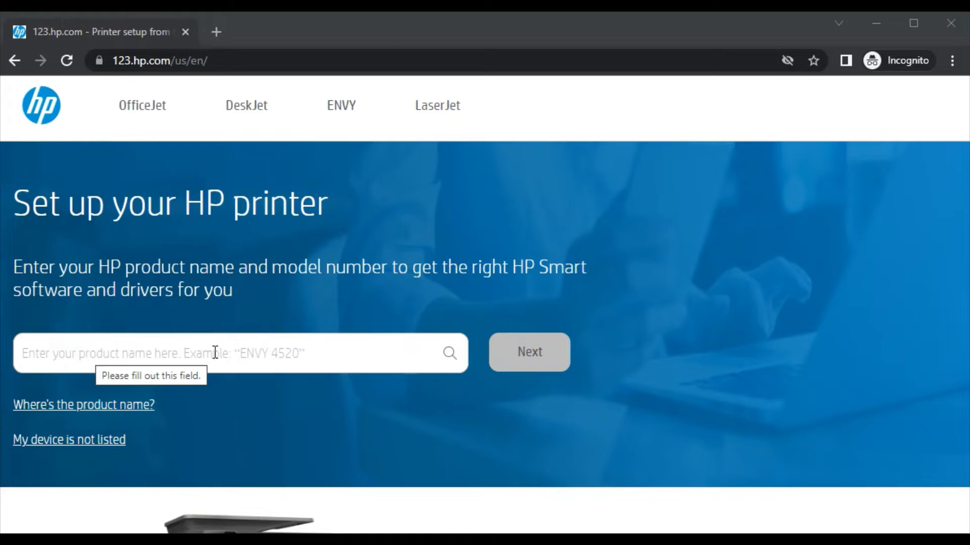
{"action": "type", "text": "HP DeskJet 2600"}
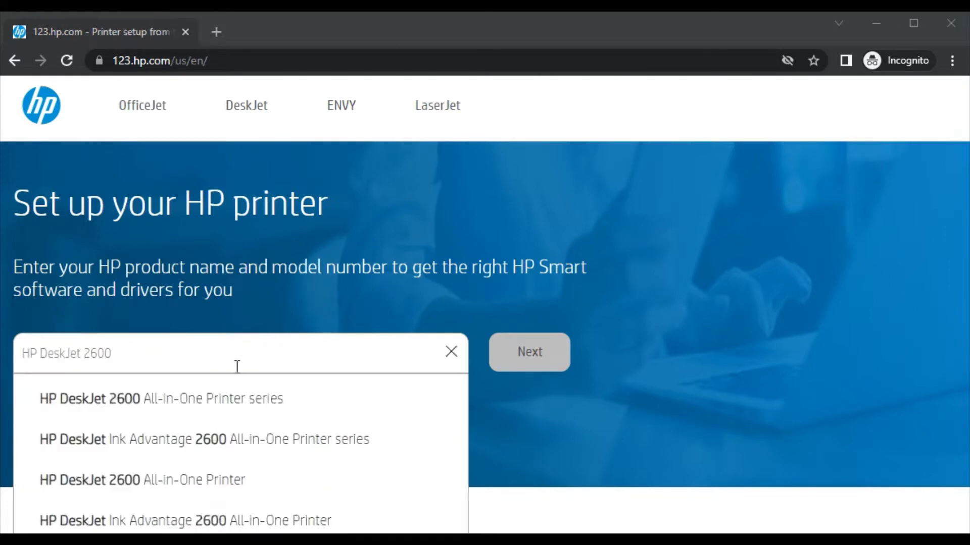
{"action": "mouse_move", "coordinate": [177, 353]}
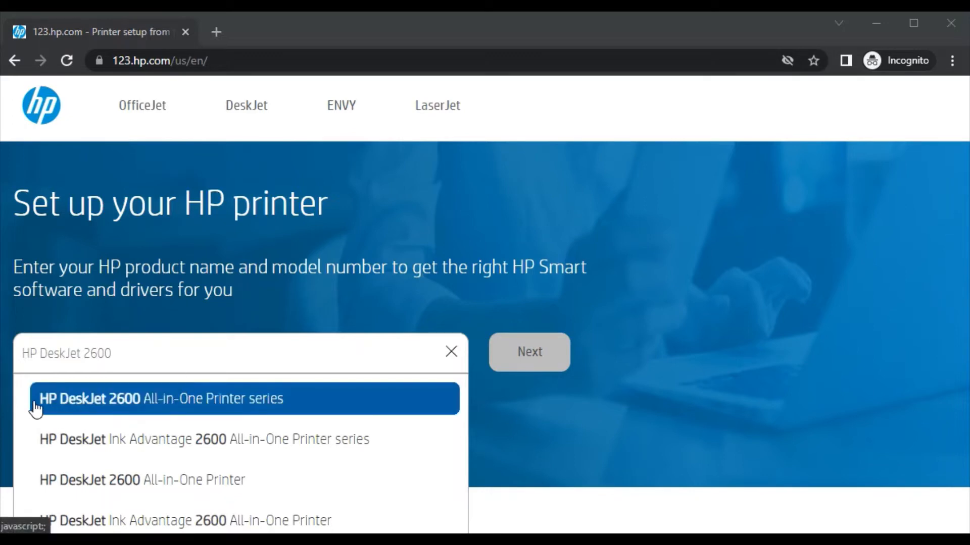
{"action": "mouse_move", "coordinate": [233, 413]}
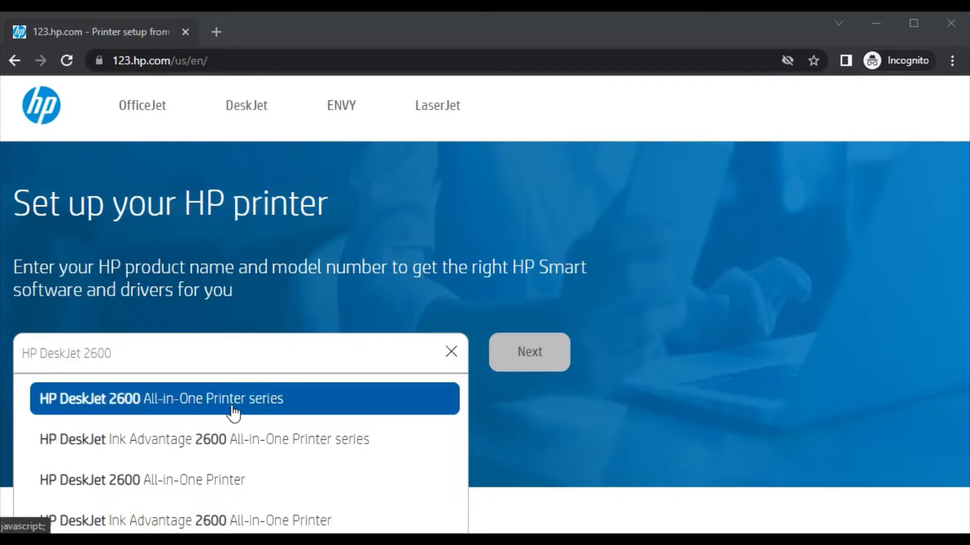
{"action": "left_click", "coordinate": [160, 398]}
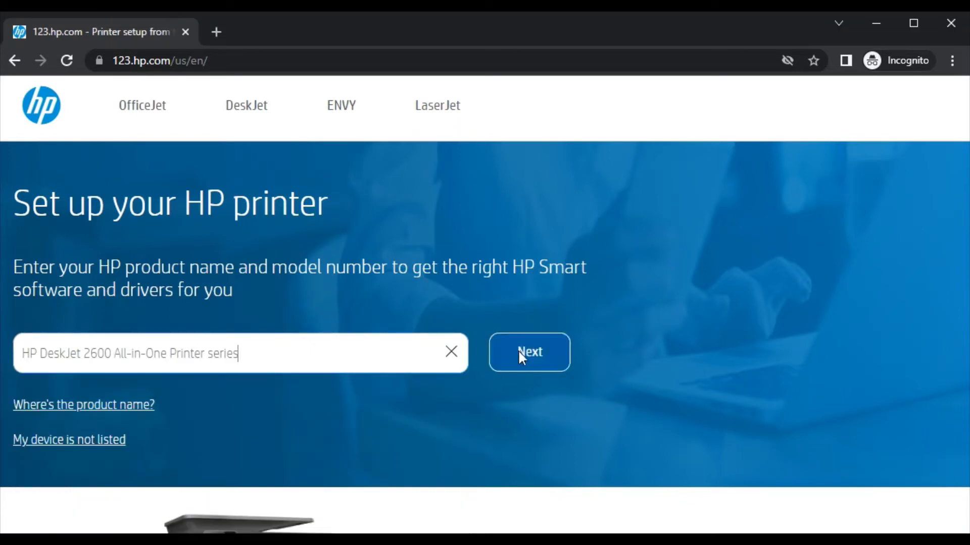
{"action": "left_click", "coordinate": [529, 352]}
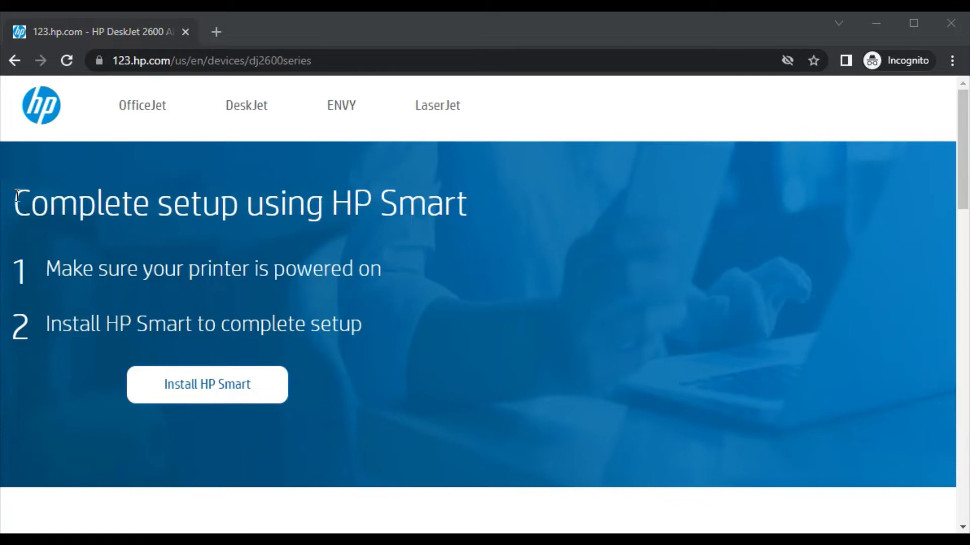
{"action": "mouse_move", "coordinate": [5, 363]}
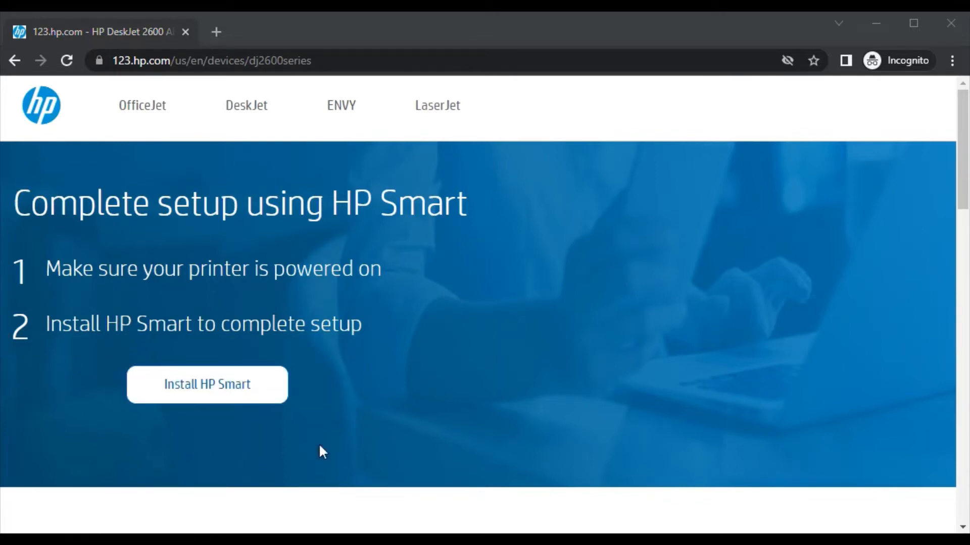
{"action": "mouse_move", "coordinate": [139, 356]}
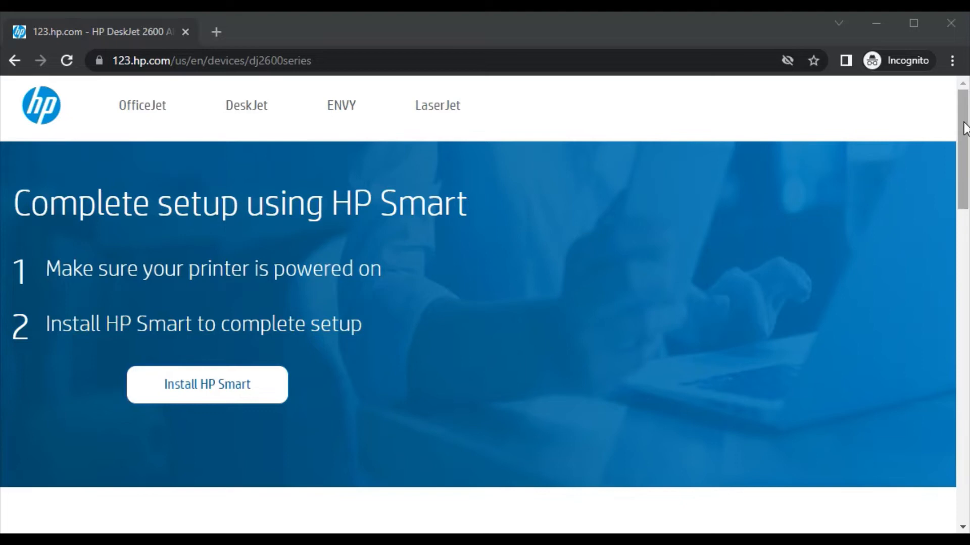
{"action": "scroll", "scroll_direction": "down", "scroll_amount": 3}
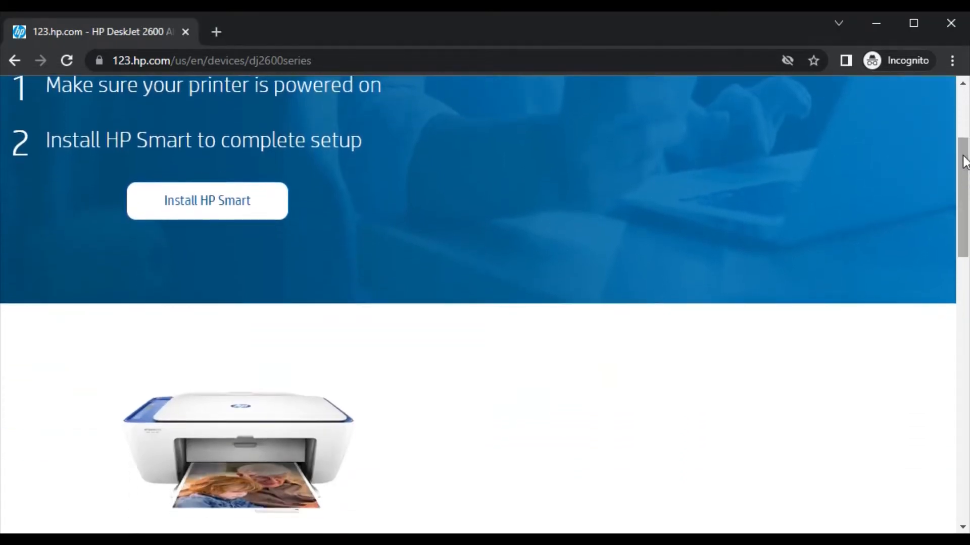
{"action": "scroll", "scroll_direction": "down", "scroll_amount": 3}
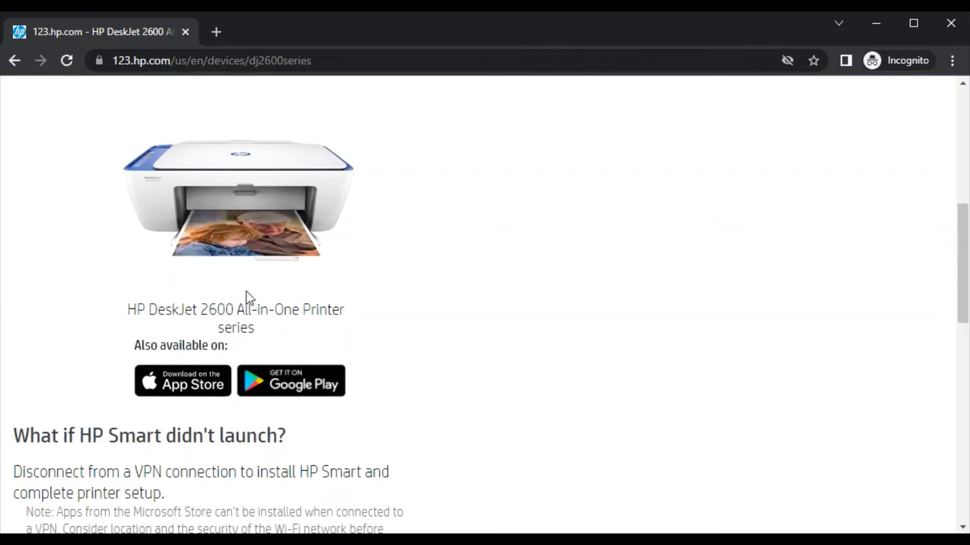
{"action": "mouse_move", "coordinate": [932, 241]}
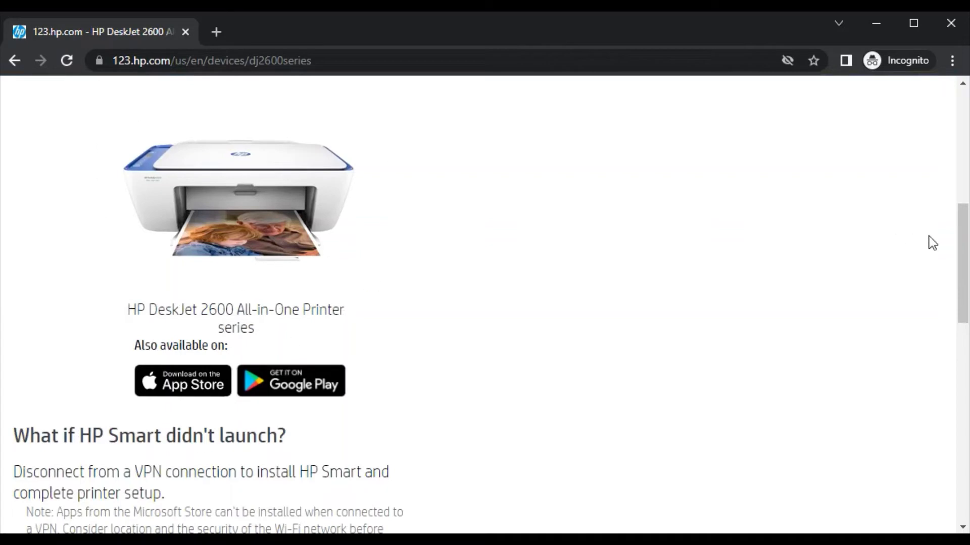
{"action": "scroll", "scroll_direction": "down", "scroll_amount": 3}
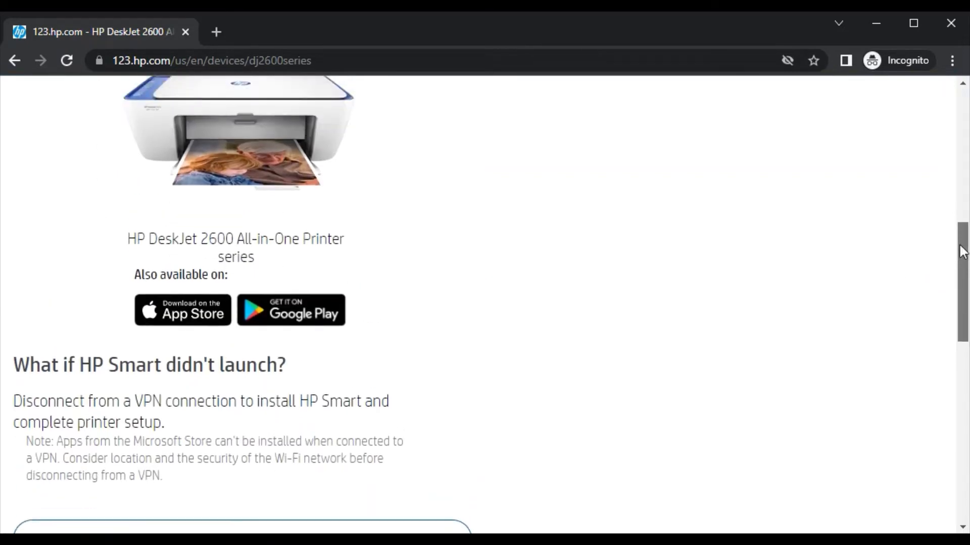
{"action": "scroll", "scroll_direction": "down", "scroll_amount": 3}
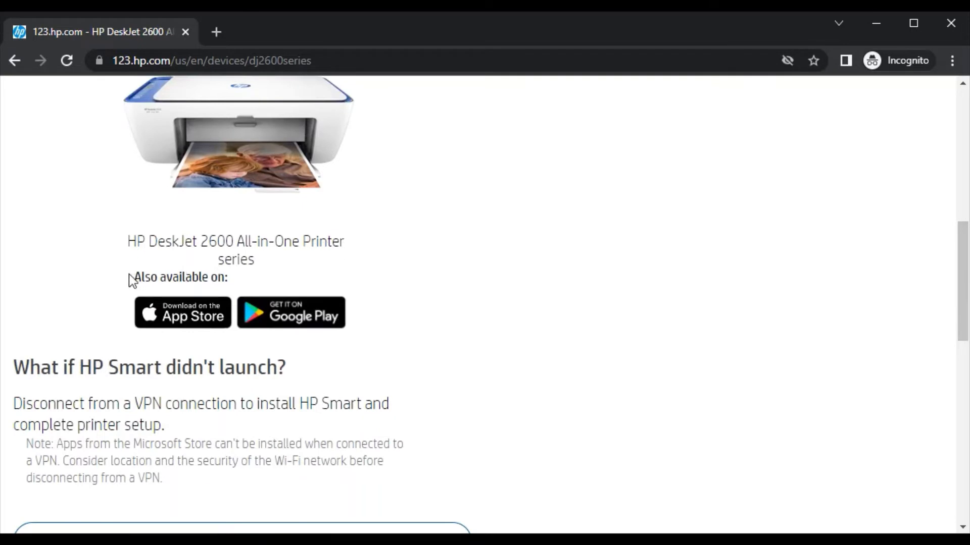
{"action": "mouse_move", "coordinate": [826, 256]}
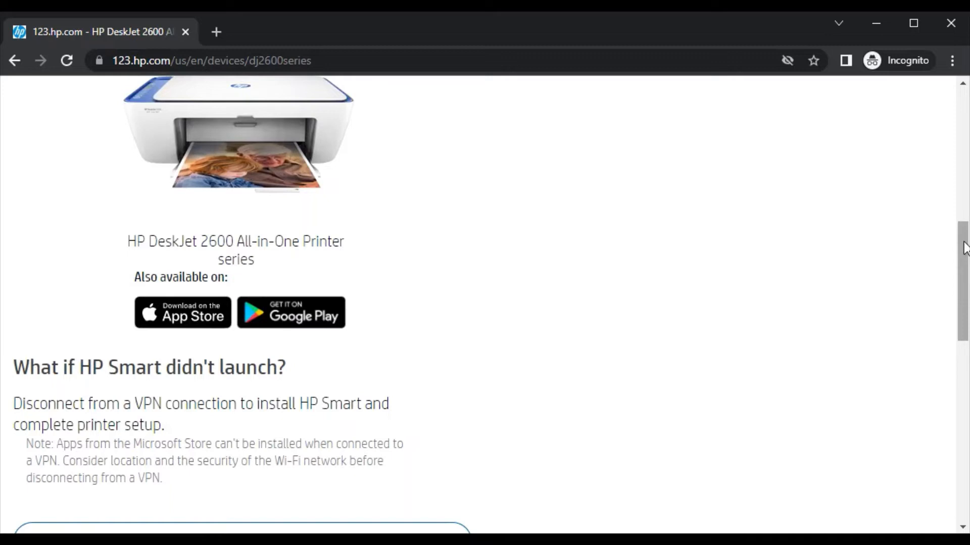
{"action": "scroll", "scroll_direction": "down", "scroll_amount": 3}
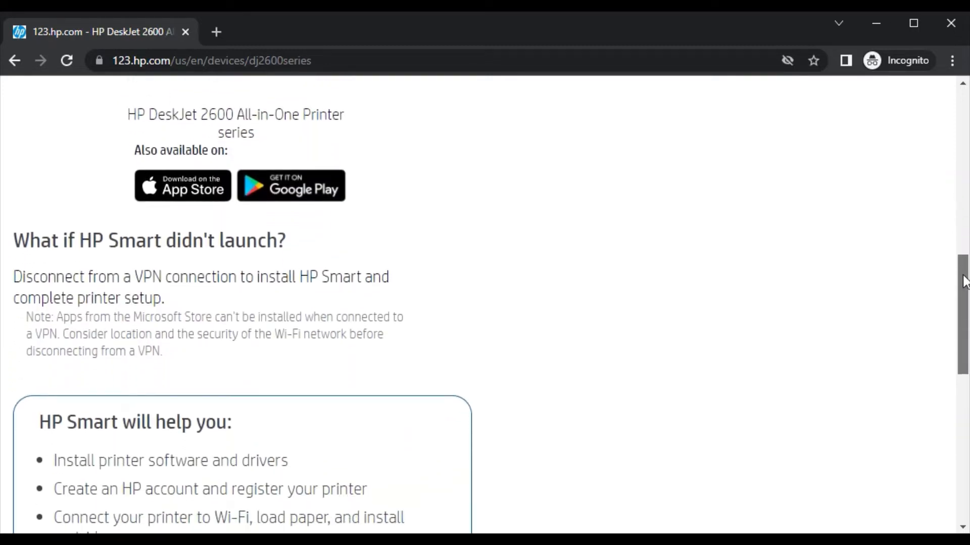
{"action": "scroll", "scroll_direction": "down", "scroll_amount": 3}
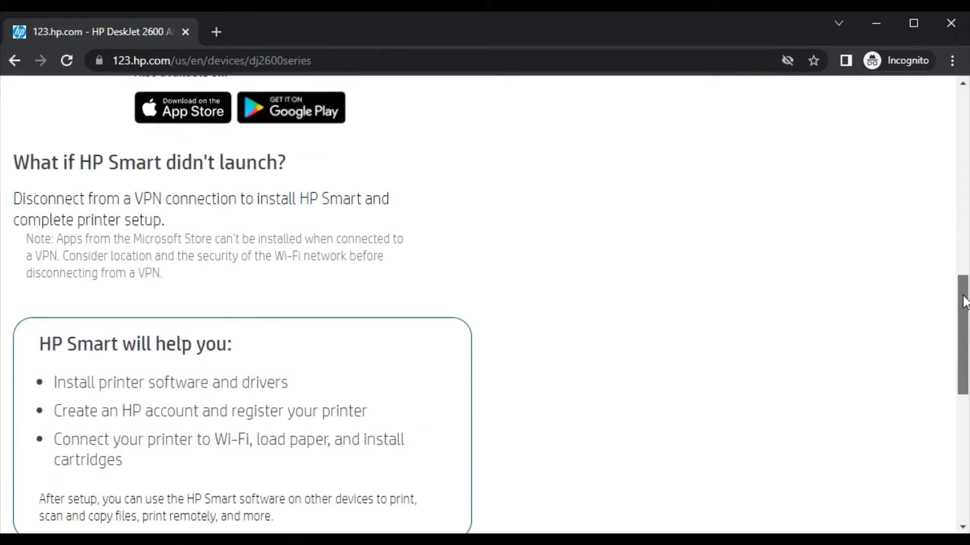
{"action": "scroll", "scroll_direction": "down", "scroll_amount": 3}
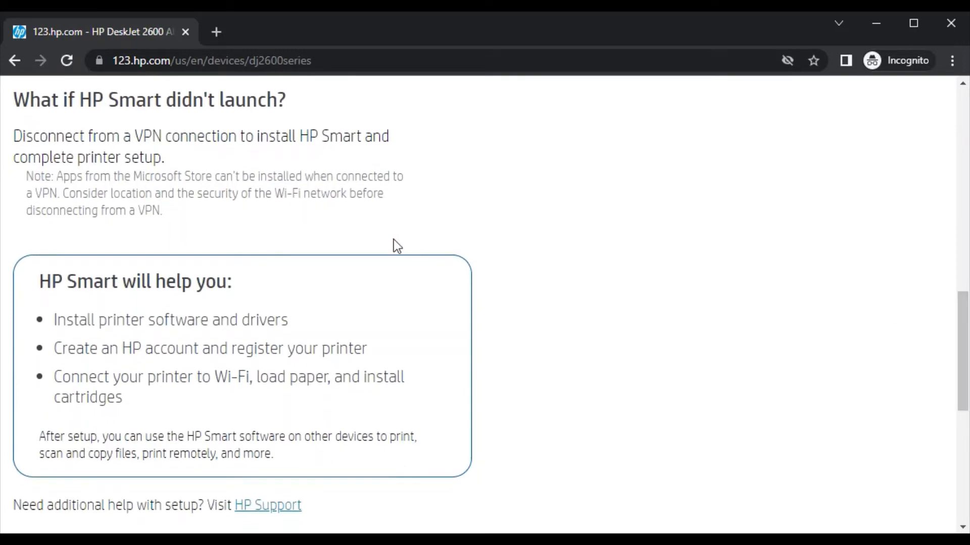
{"action": "mouse_move", "coordinate": [846, 353]}
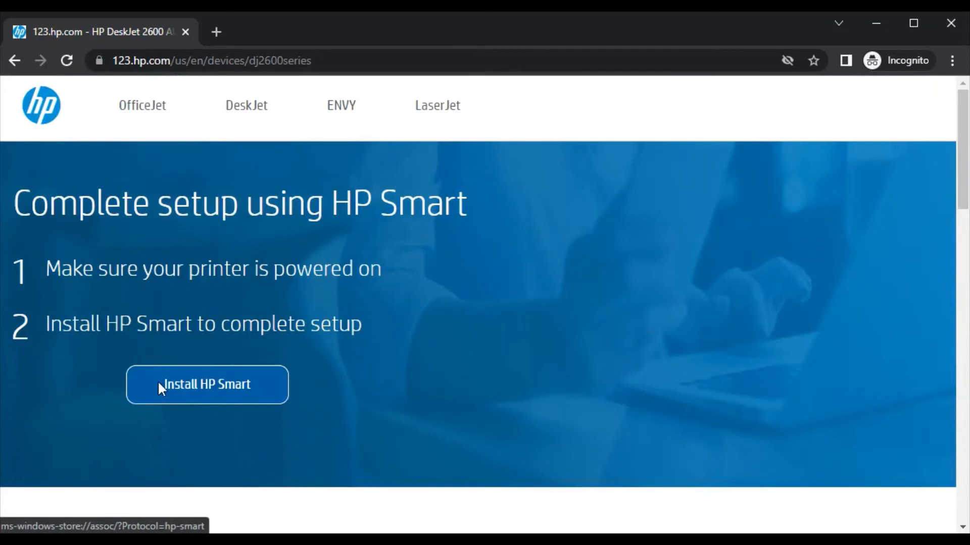
Start the HP Smart install and always allow 123.hp.com to open Microsoft Store links.
{"action": "left_click", "coordinate": [206, 383]}
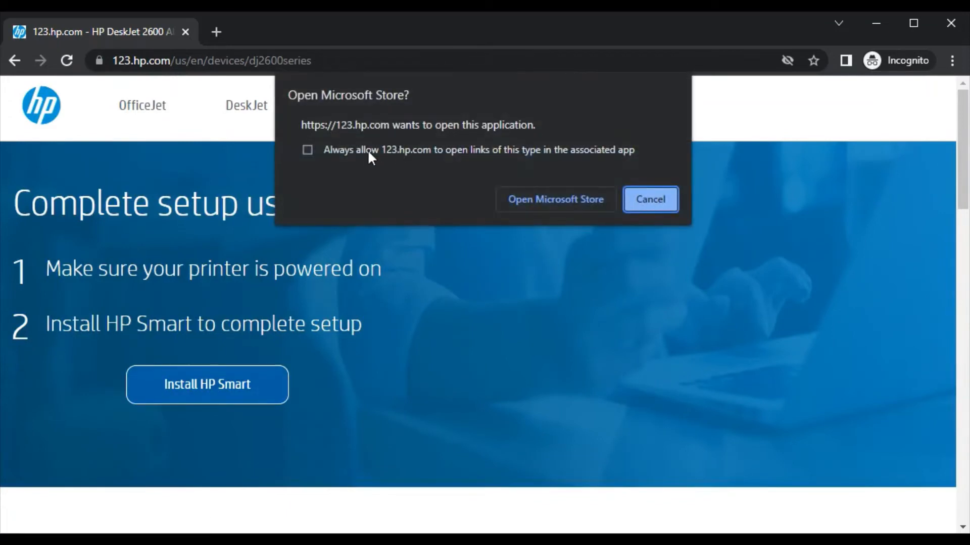
{"action": "left_click", "coordinate": [307, 149]}
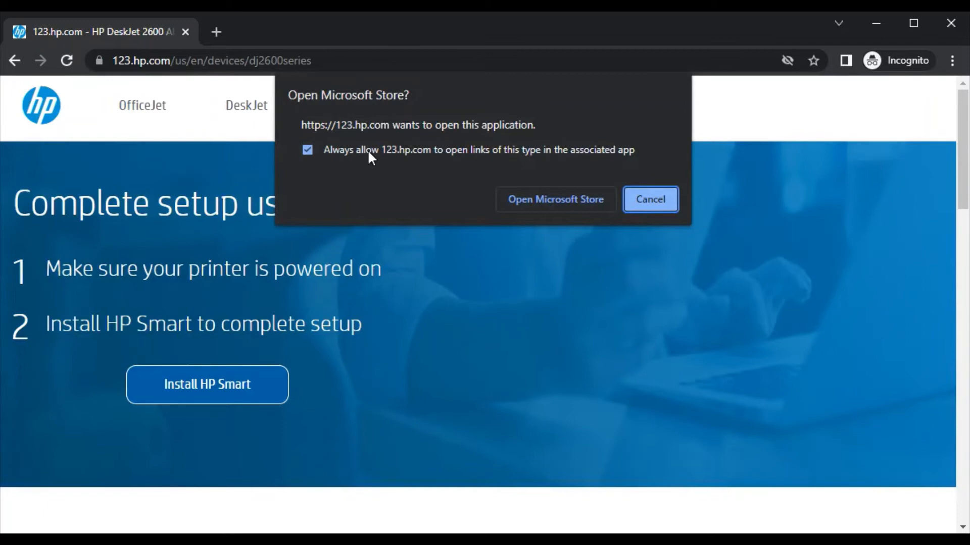
{"action": "mouse_move", "coordinate": [554, 199]}
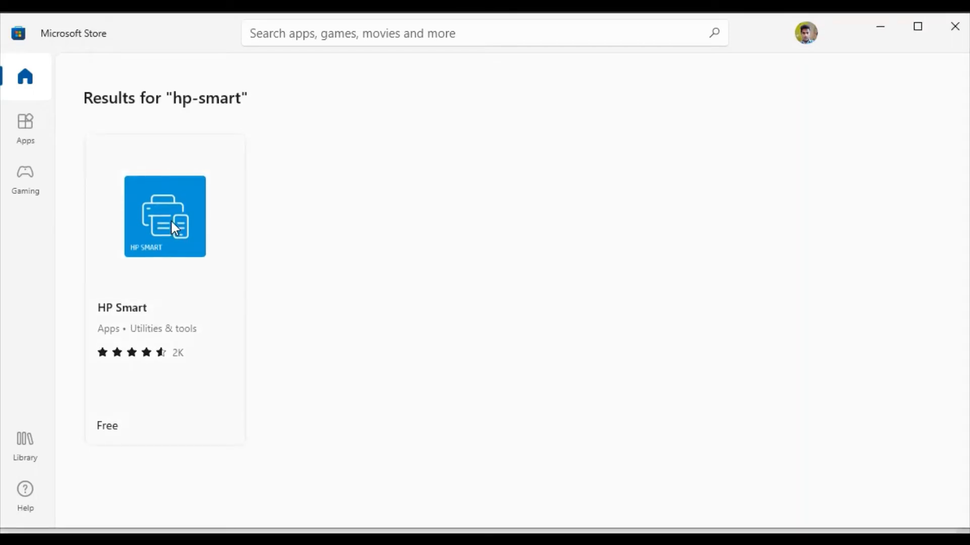
Open the HP Smart product page in Microsoft Store and launch the installed app.
{"action": "left_click", "coordinate": [165, 215]}
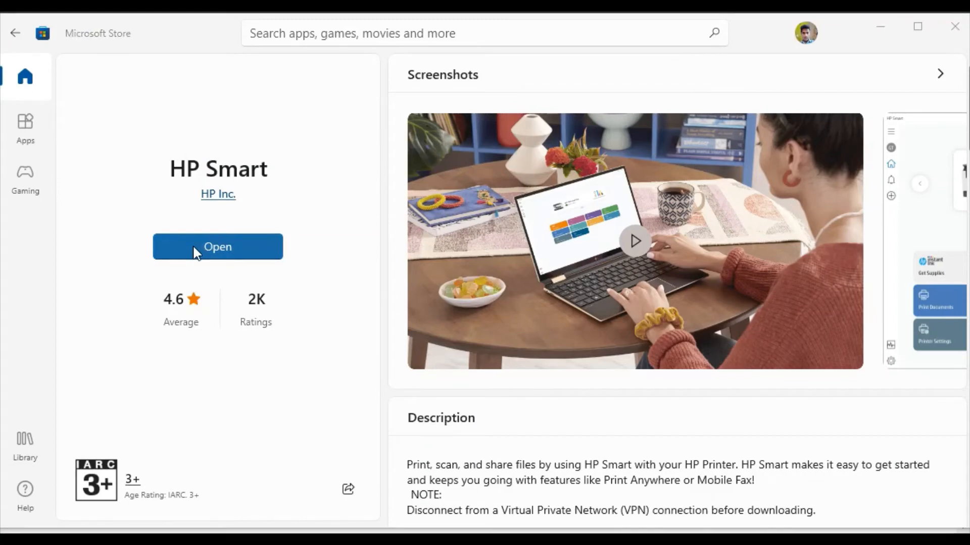
{"action": "left_click", "coordinate": [217, 246]}
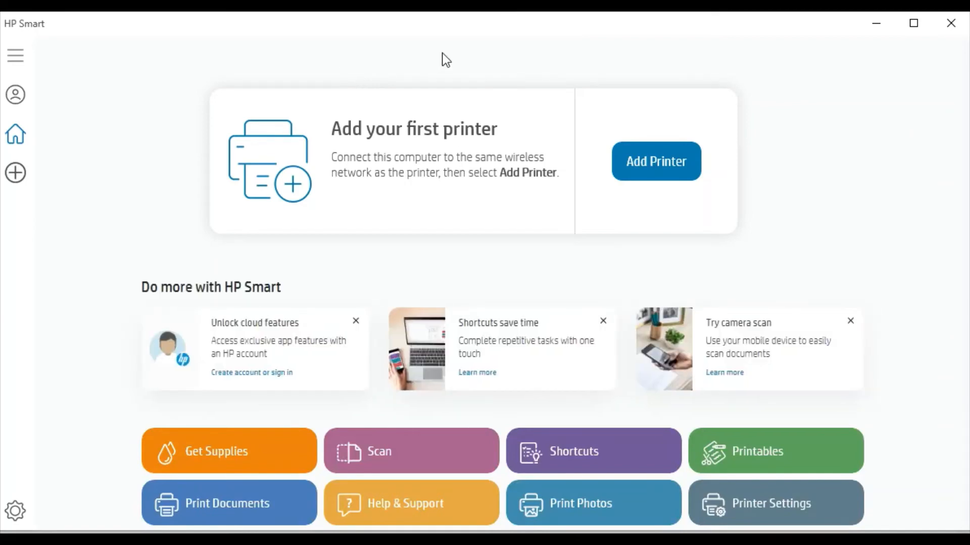
{"action": "mouse_move", "coordinate": [307, 132]}
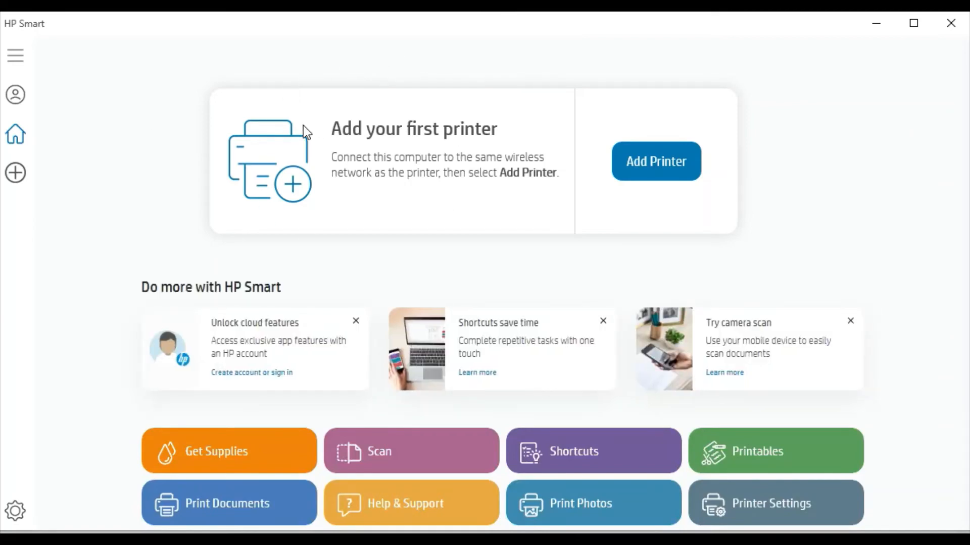
{"action": "mouse_move", "coordinate": [718, 85]}
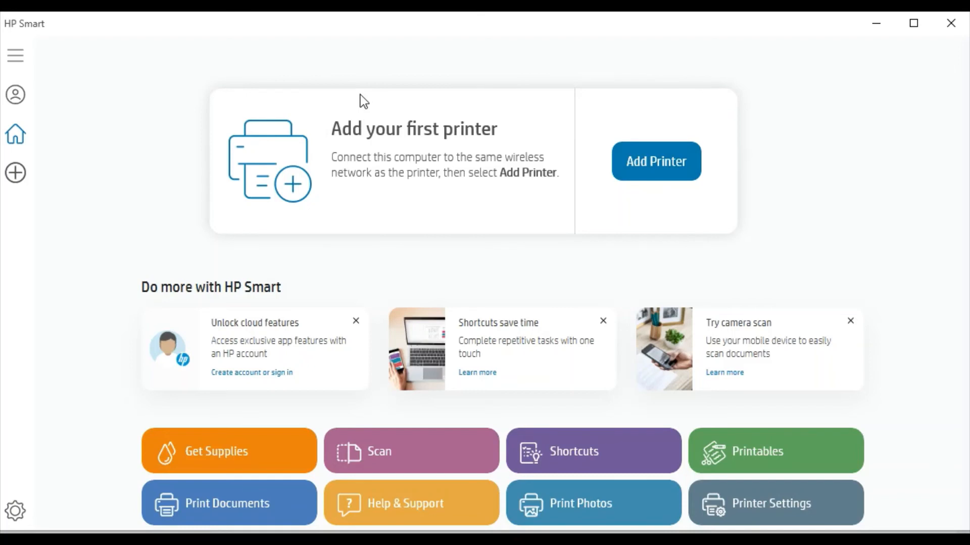
{"action": "mouse_move", "coordinate": [612, 172]}
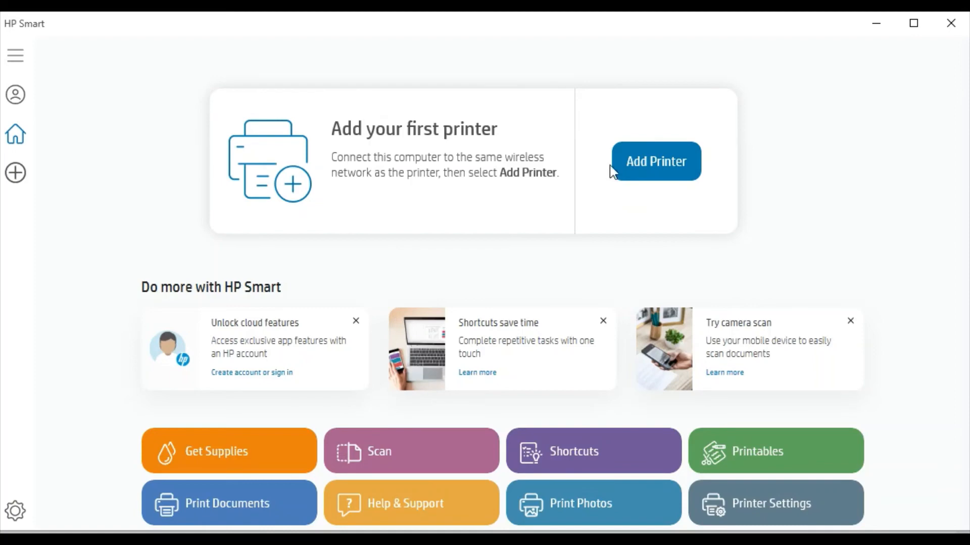
Choose Add Printer in HP Smart and run the search for nearby printers.
{"action": "left_click", "coordinate": [656, 162]}
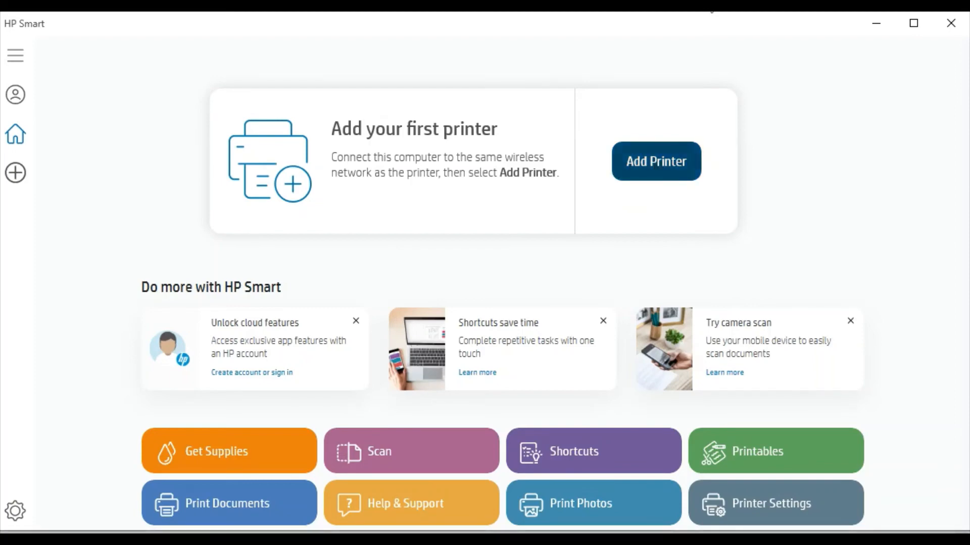
{"action": "left_click", "coordinate": [655, 161]}
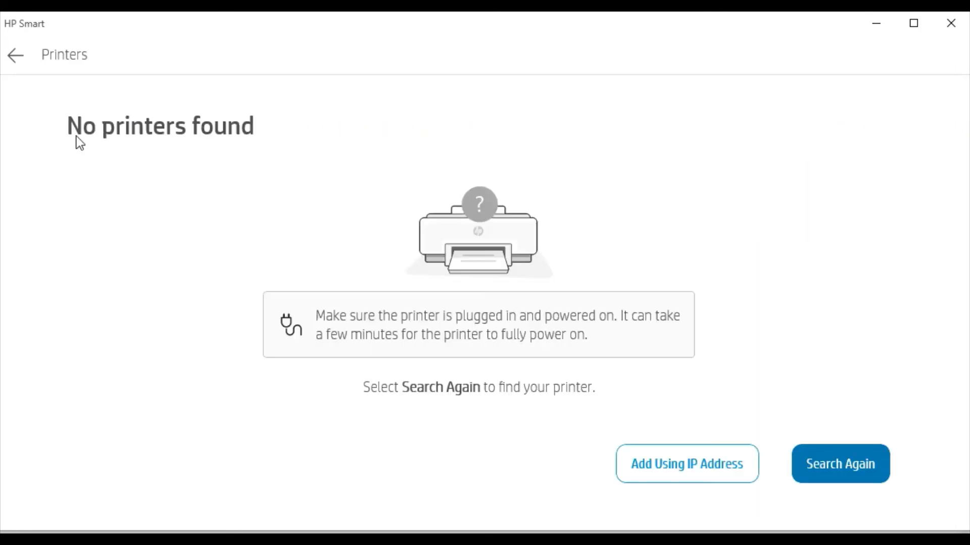
{"action": "mouse_move", "coordinate": [50, 94]}
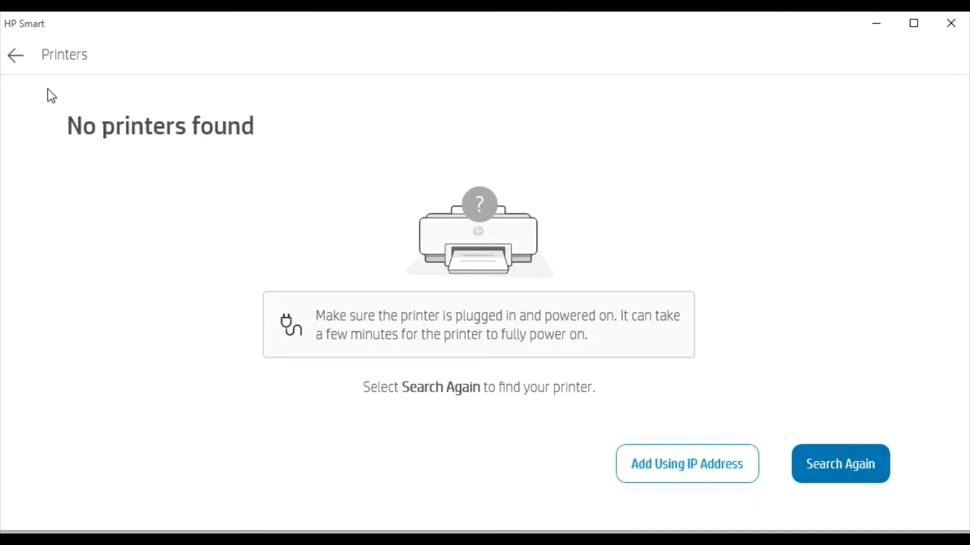
{"action": "mouse_move", "coordinate": [298, 131]}
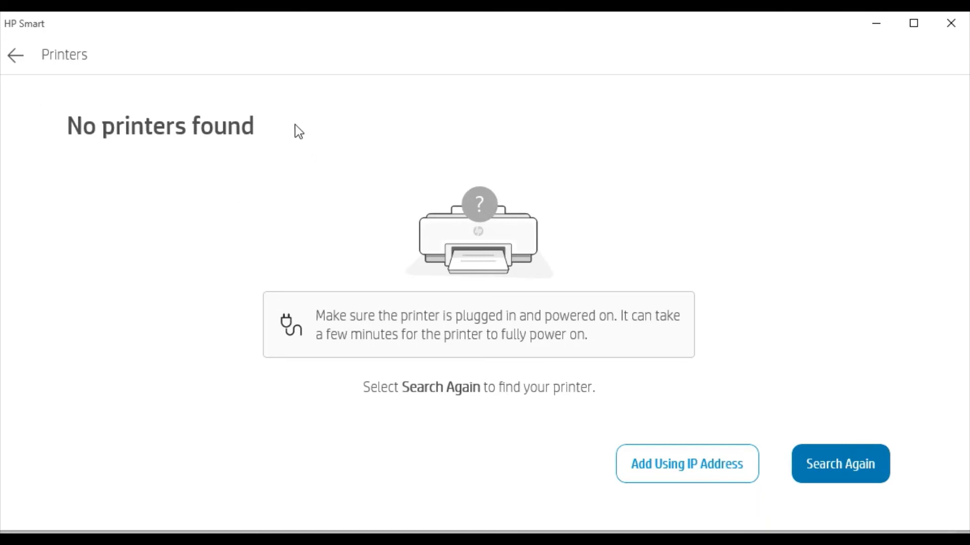
{"action": "mouse_move", "coordinate": [564, 175]}
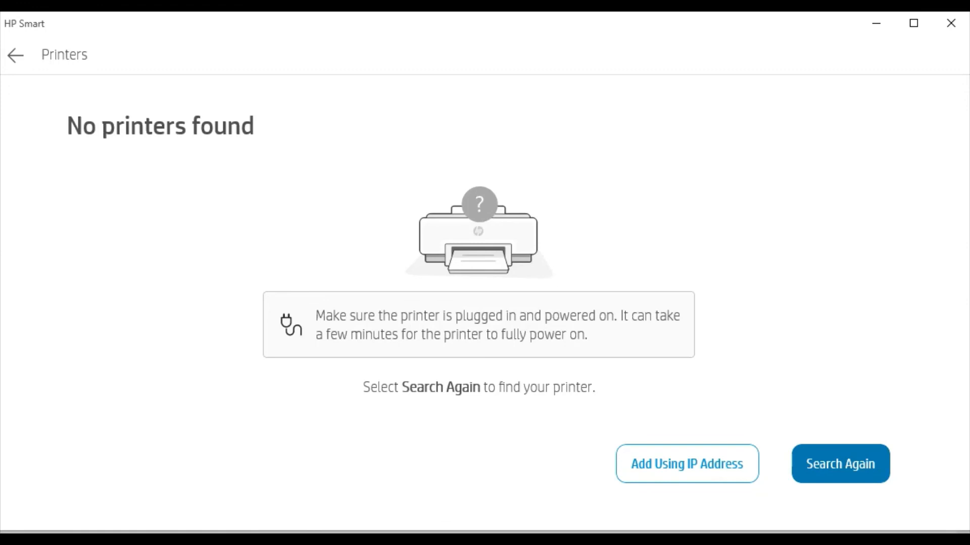
{"action": "mouse_move", "coordinate": [382, 187]}
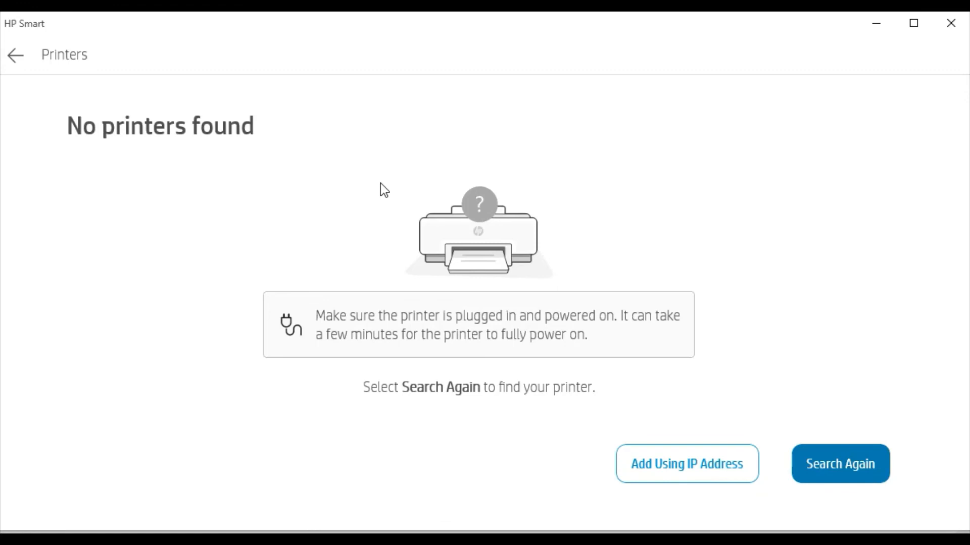
{"action": "mouse_move", "coordinate": [725, 24]}
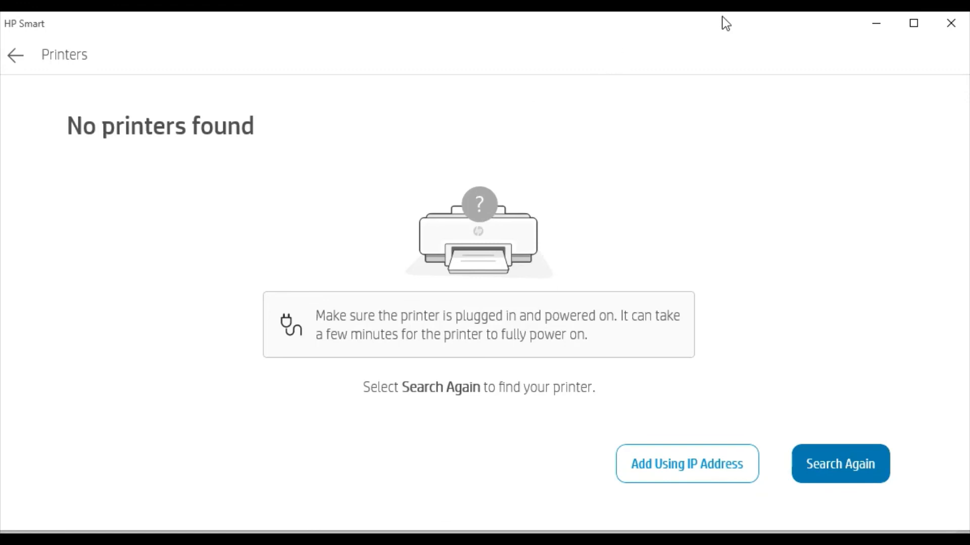